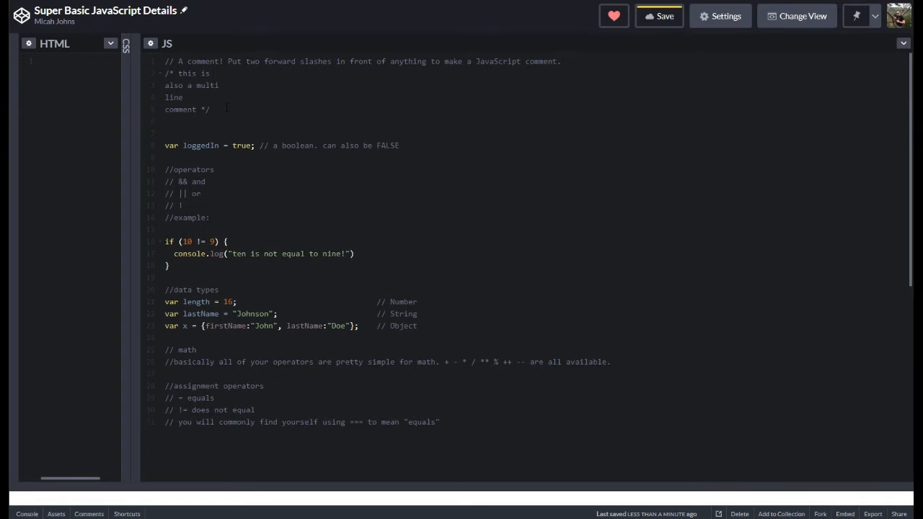
Delete the stray 'random stuff' test text line below the block comment.
{"action": "type", "text": "hdjshjdhshdjshjhd s"}
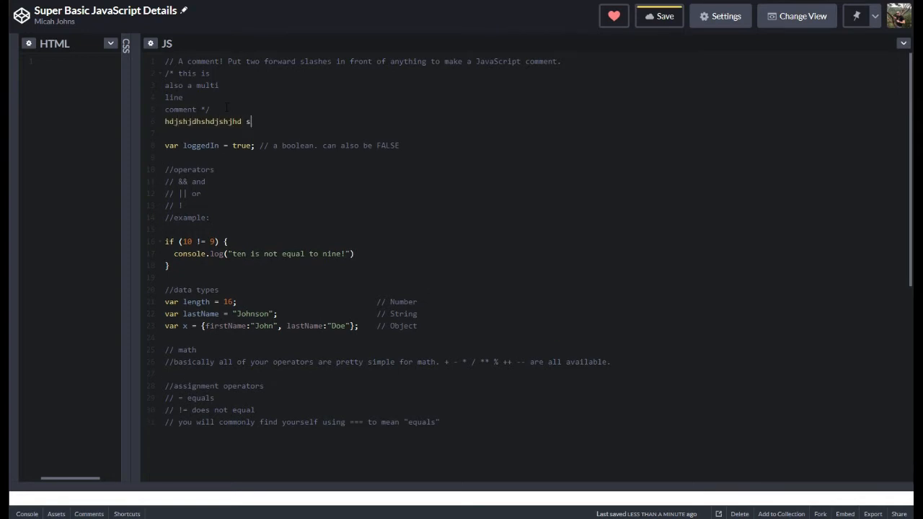
{"action": "type", "text": "random stuff"}
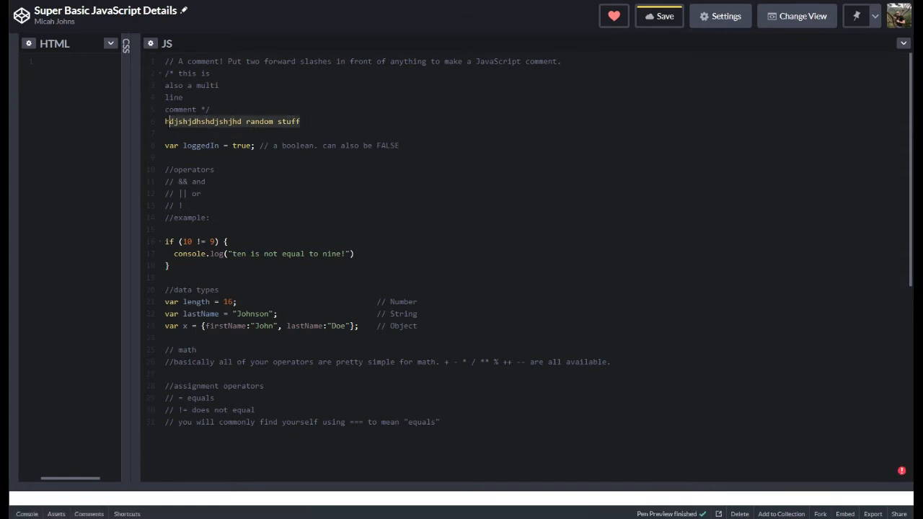
{"action": "key", "text": "Delete"}
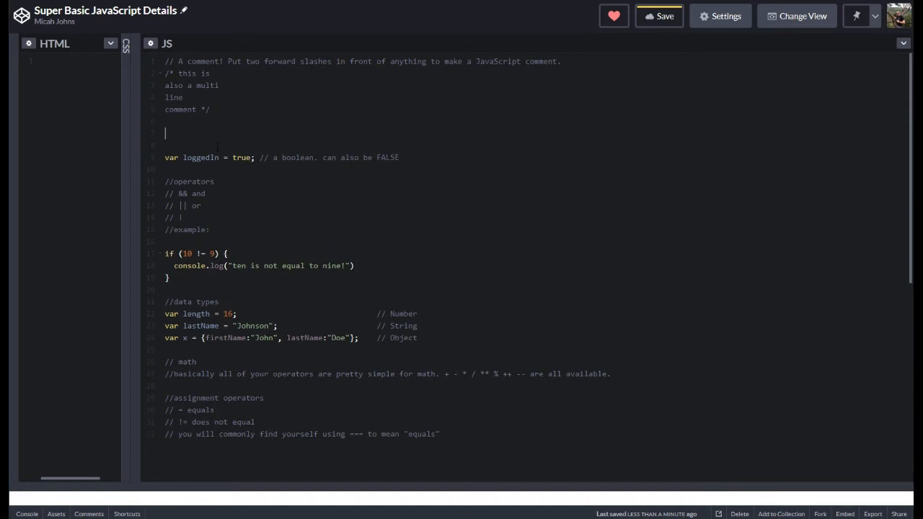
Declare var level = 4; and var name = "john"; on the empty lines under the comment.
{"action": "left_click", "coordinate": [663, 16]}
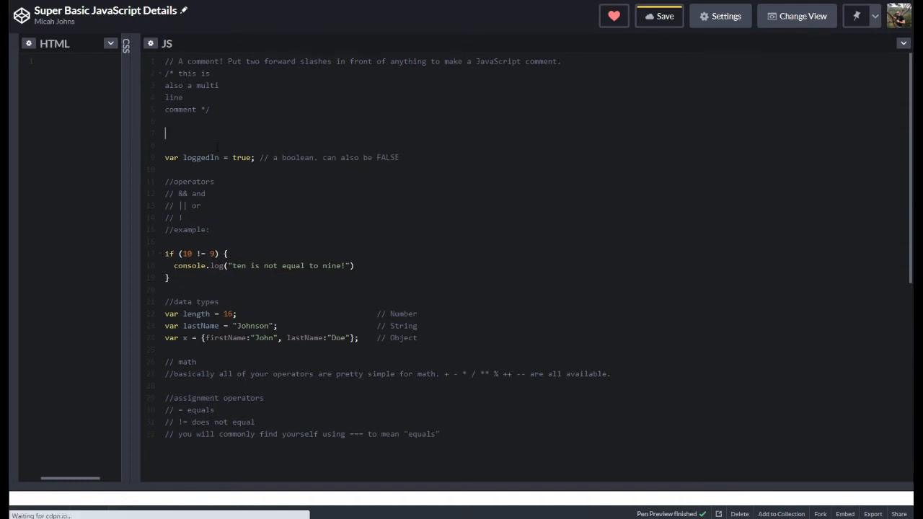
{"action": "type", "text": "var le"}
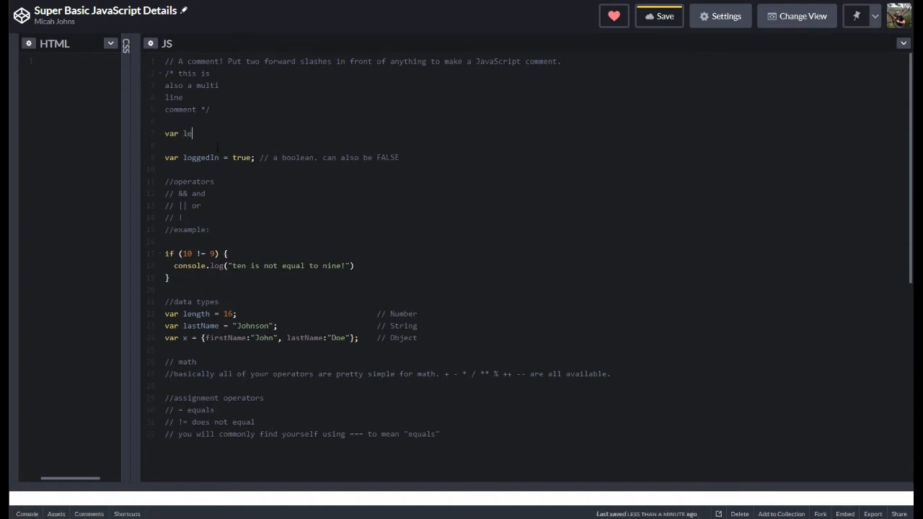
{"action": "type", "text": "vel ="}
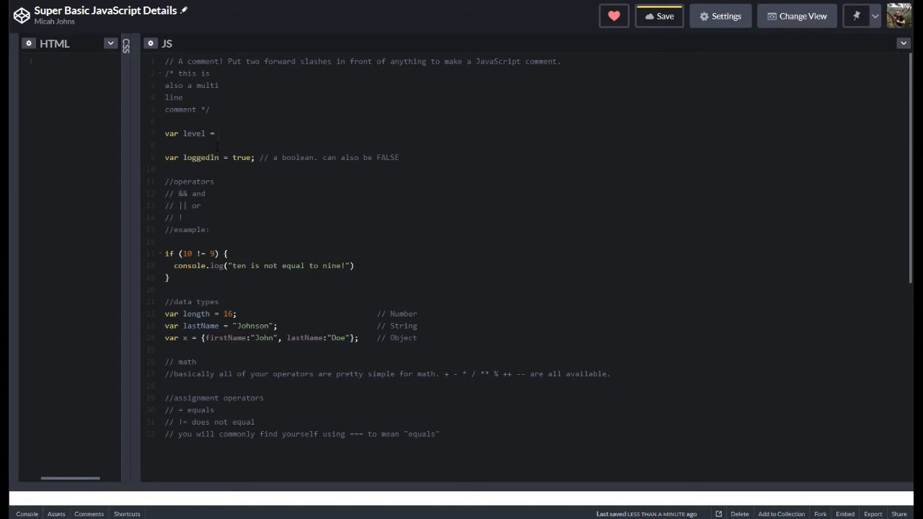
{"action": "type", "text": "4;"}
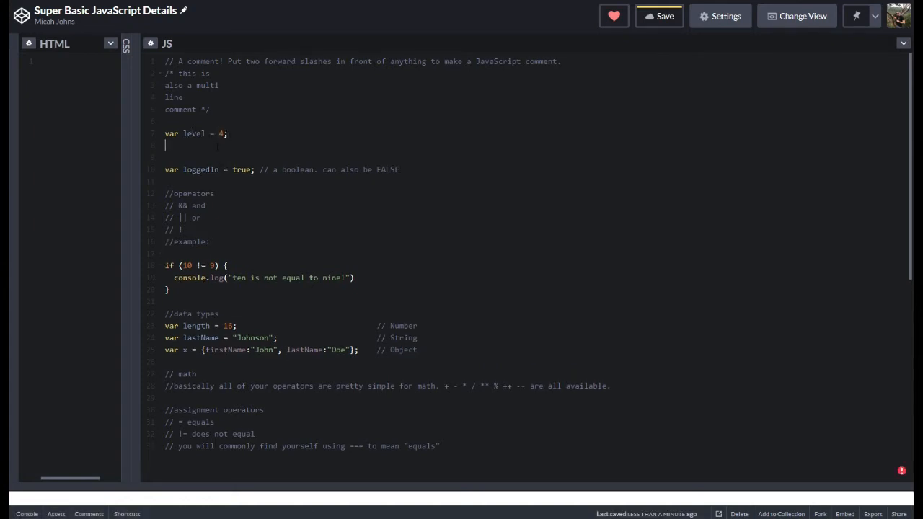
{"action": "type", "text": "var name"}
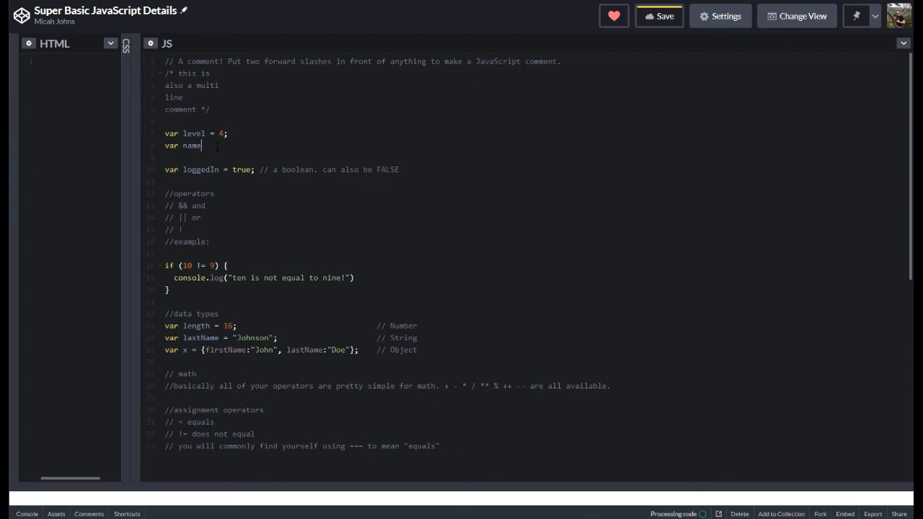
{"action": "type", "text": "= \"john"}
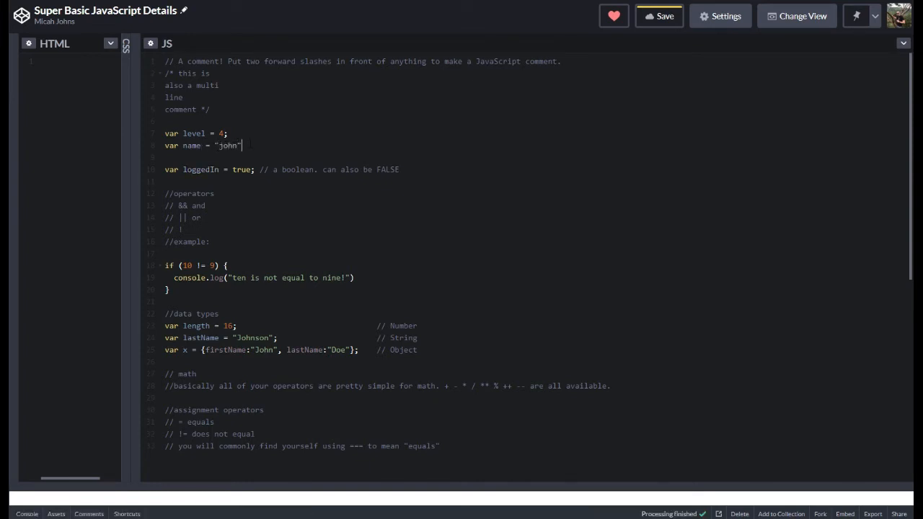
{"action": "type", "text": ";"}
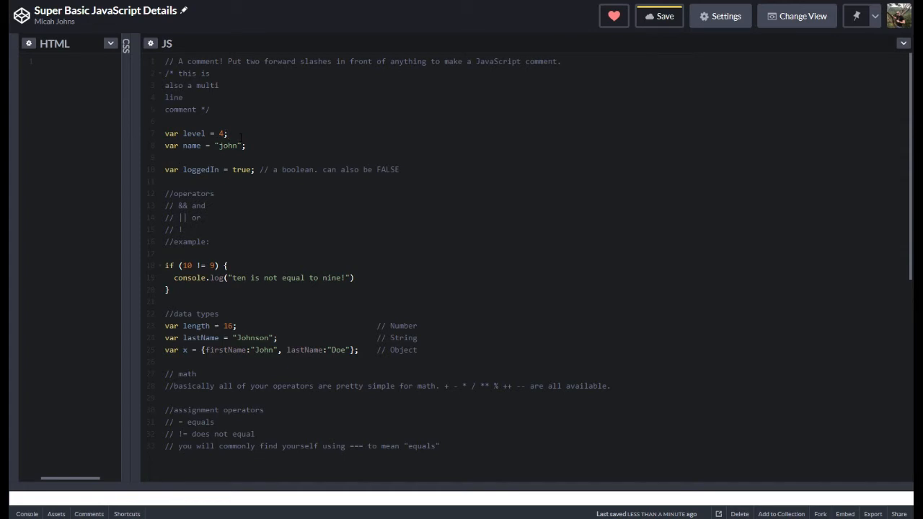
Add '// number' and '// string' trailing comments to level and name, with blank lines between declarations.
{"action": "type", "text": "// n"}
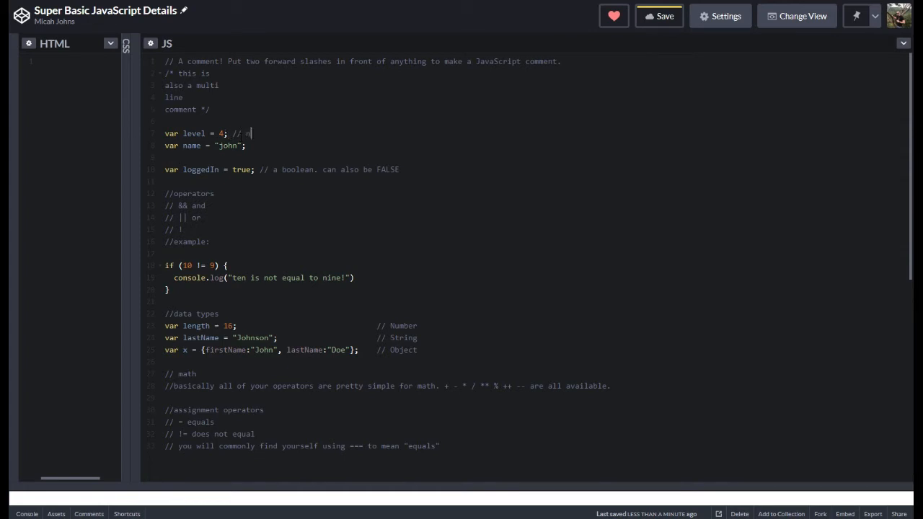
{"action": "type", "text": "number"}
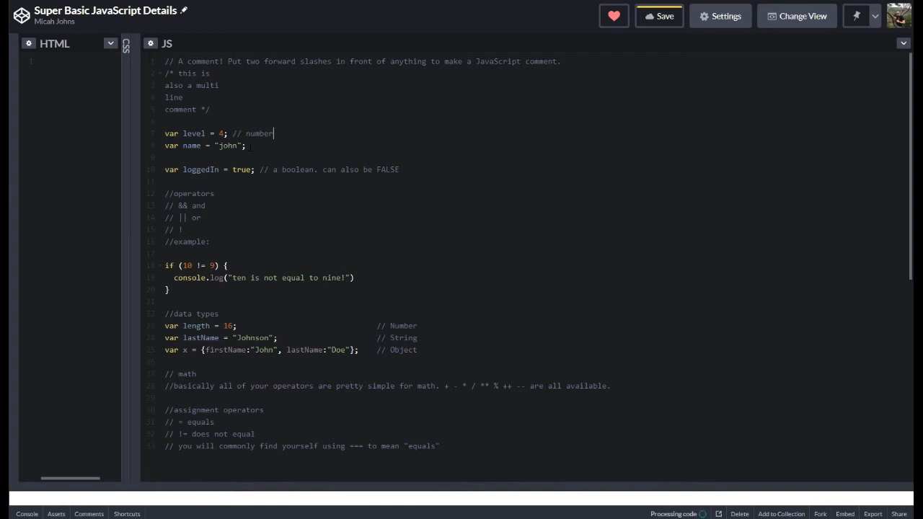
{"action": "type", "text": "// s"}
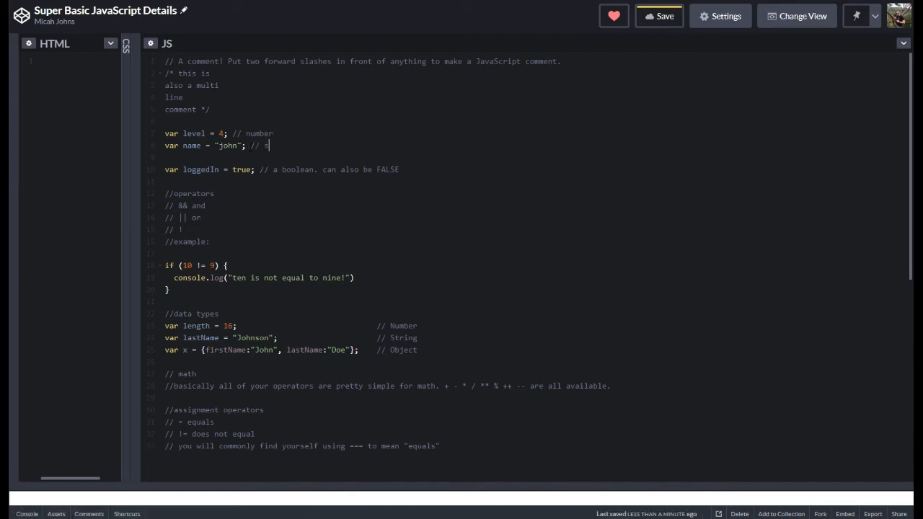
{"action": "type", "text": "string"}
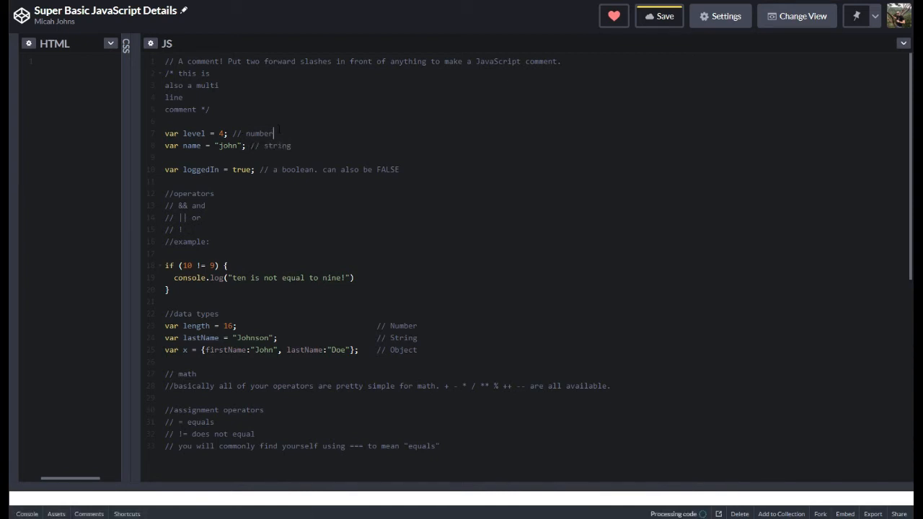
{"action": "key", "text": "Enter"}
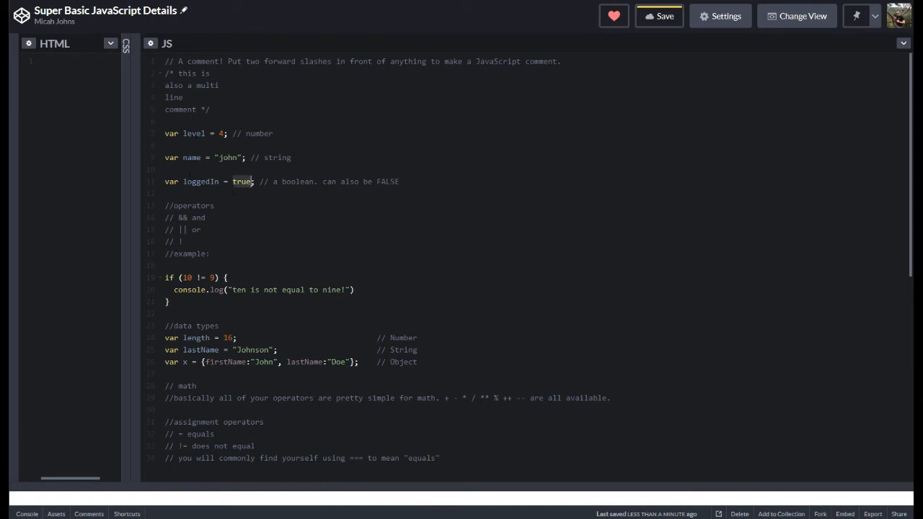
{"action": "double_click", "coordinate": [200, 181]}
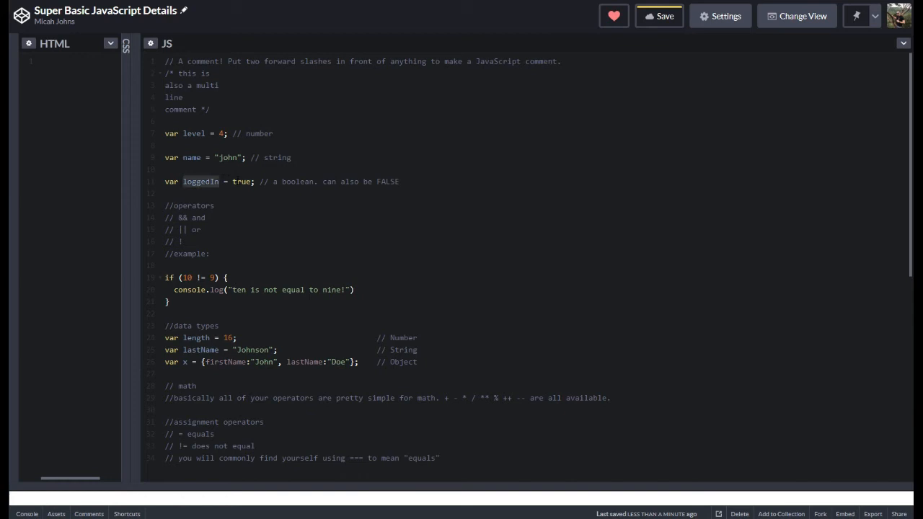
{"action": "left_click", "coordinate": [257, 223]}
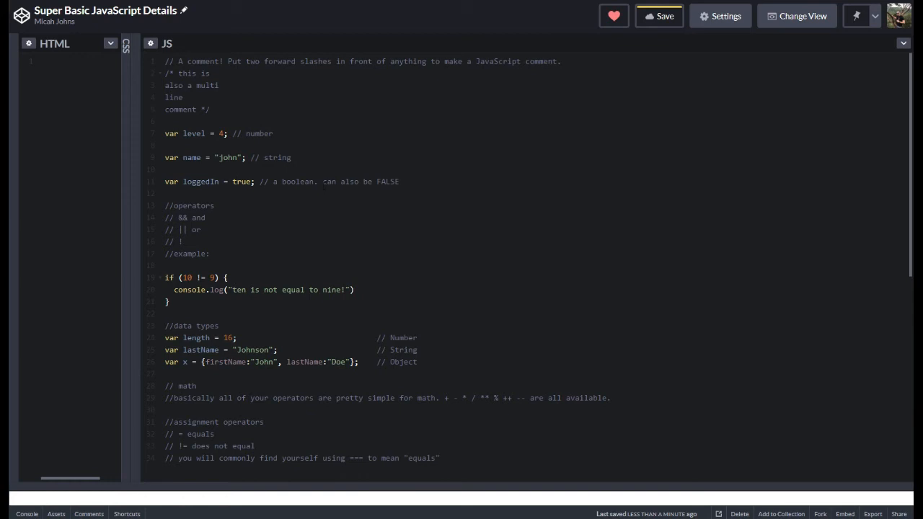
{"action": "left_click", "coordinate": [235, 181]}
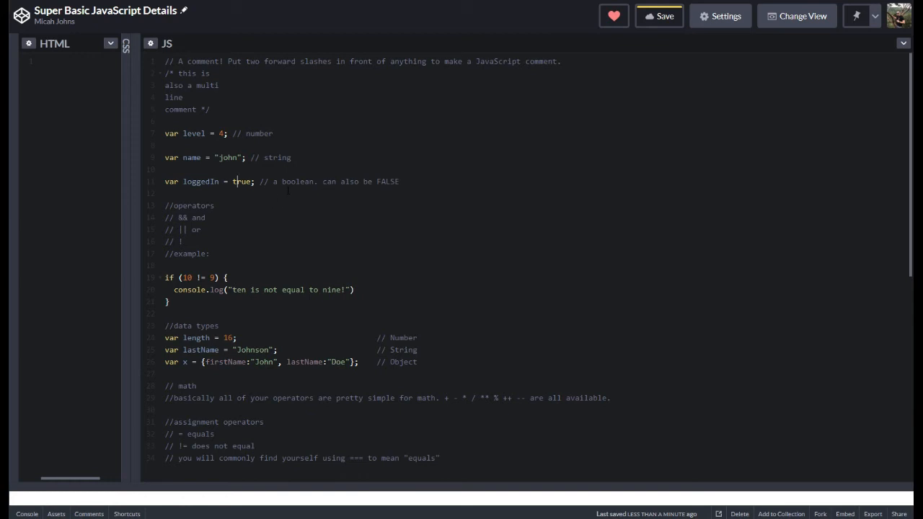
{"action": "double_click", "coordinate": [189, 206]}
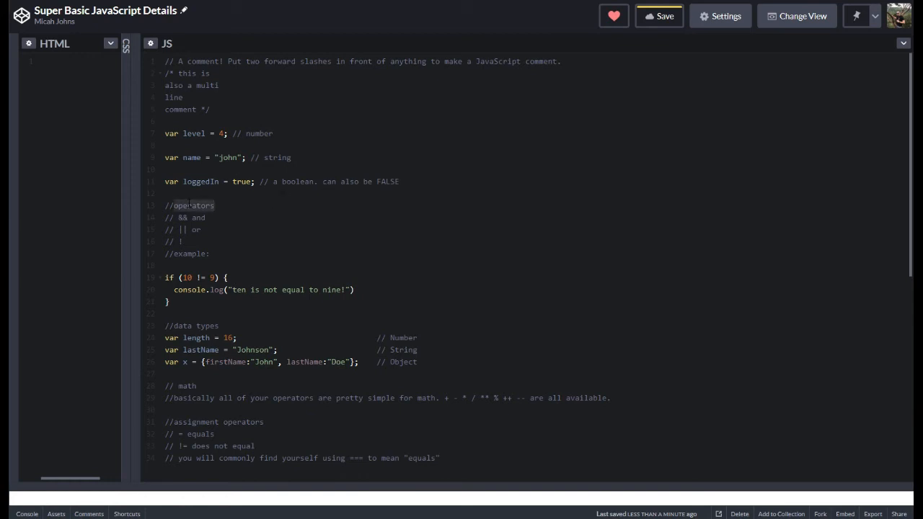
{"action": "left_click", "coordinate": [214, 205]}
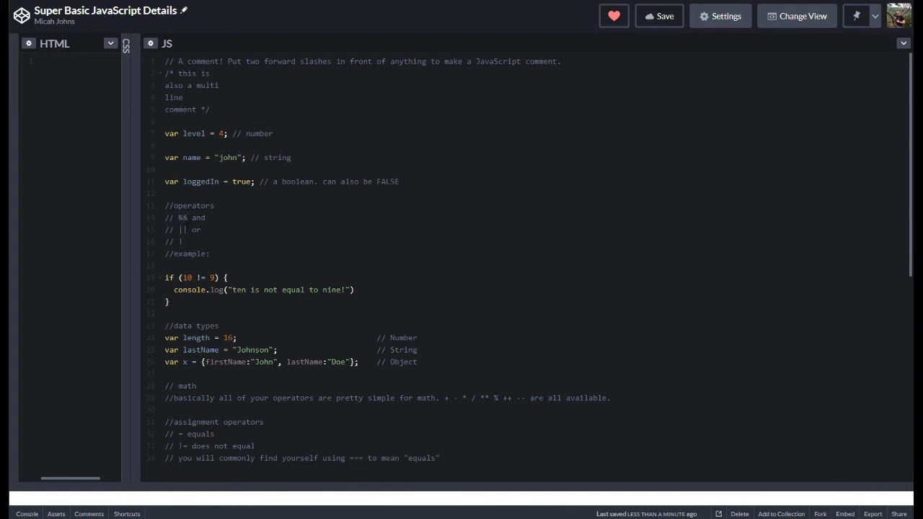
{"action": "left_click", "coordinate": [182, 242]}
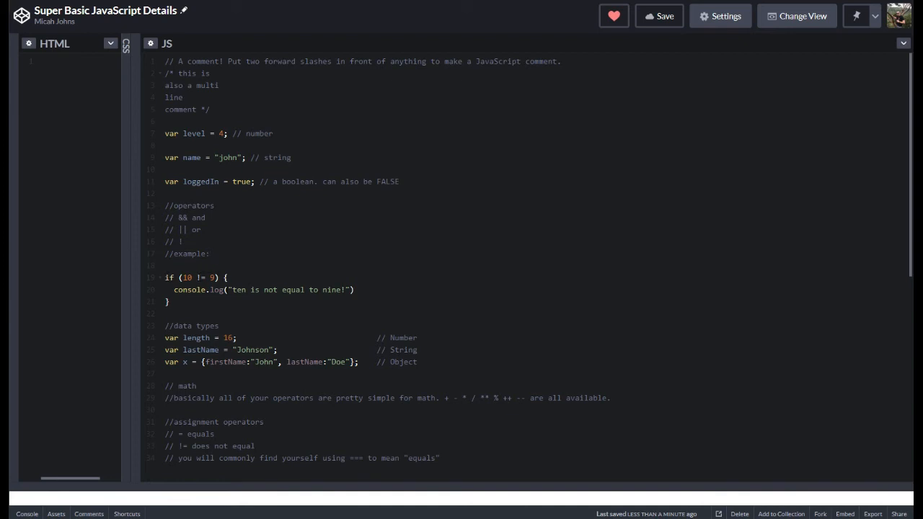
{"action": "left_click", "coordinate": [210, 254]}
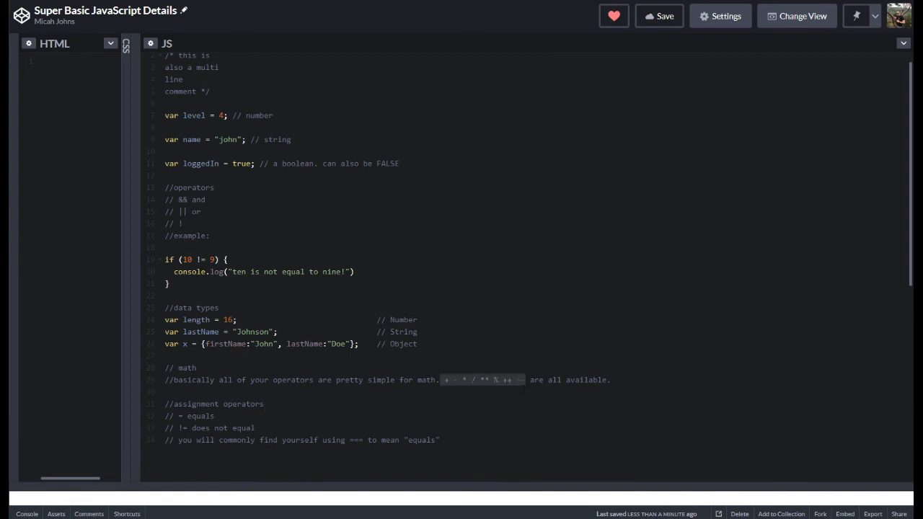
{"action": "mouse_move", "coordinate": [447, 376]}
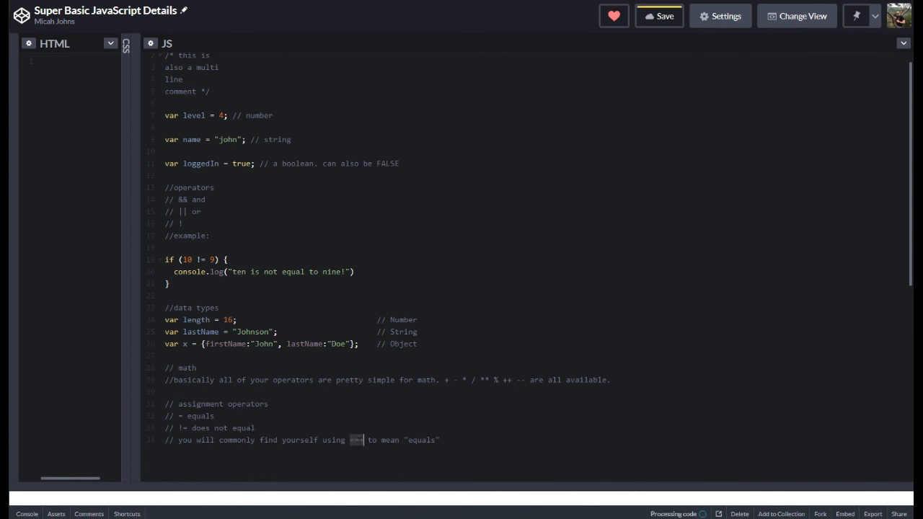
Insert a space after the // in the assignment operators comment and scroll back up.
{"action": "left_click", "coordinate": [657, 16]}
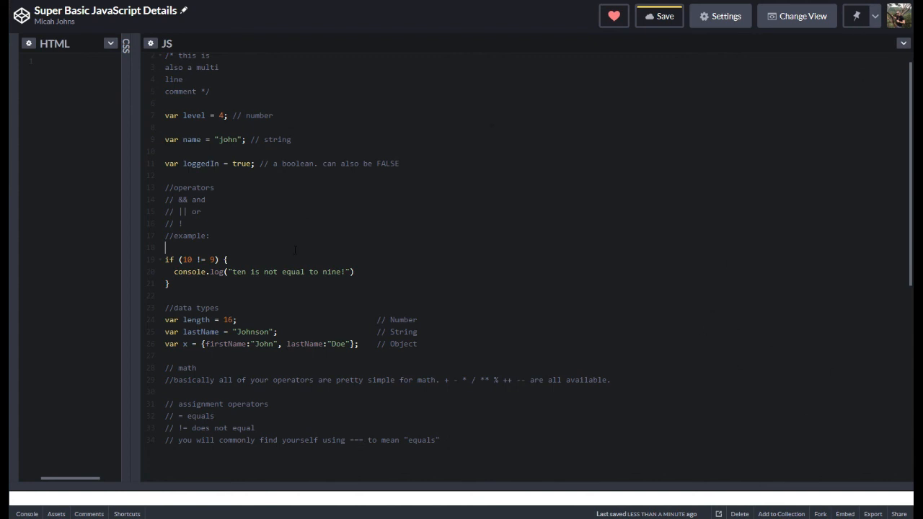
{"action": "scroll", "scroll_direction": "up", "scroll_amount": 3}
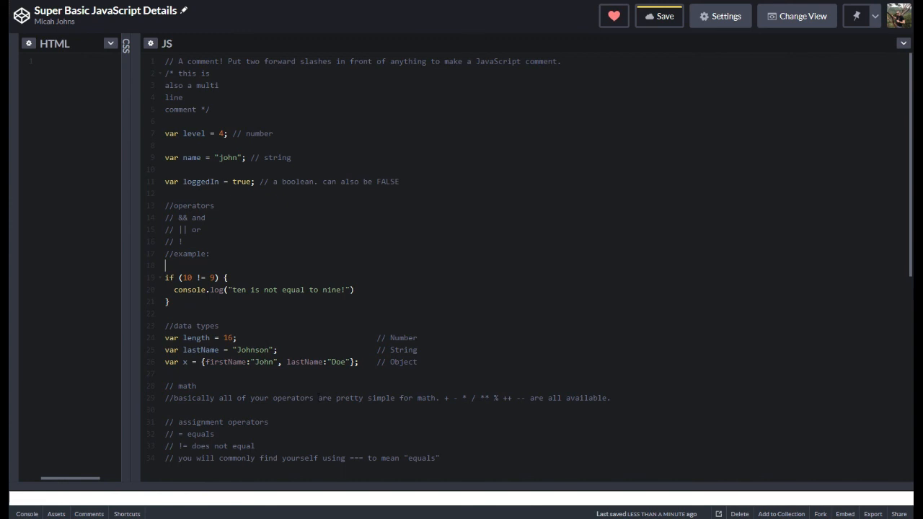